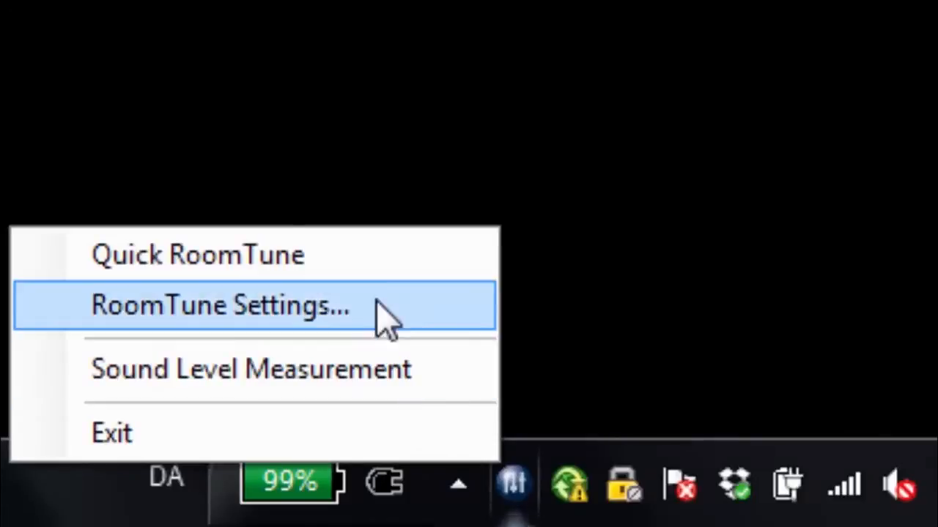
- Verify the talk-back microphone in RoomTune Settings and start a Full RoomTune
left_click(219, 305)
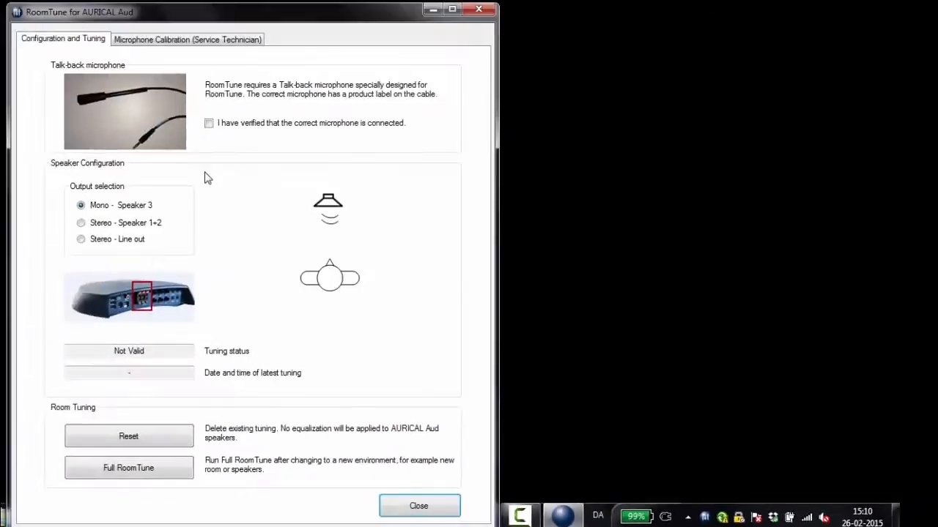
left_click(208, 123)
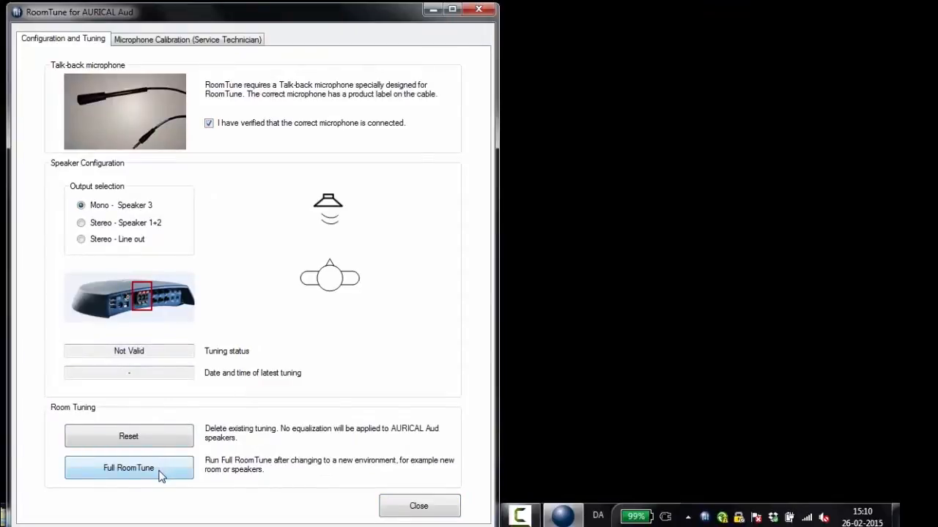
left_click(128, 469)
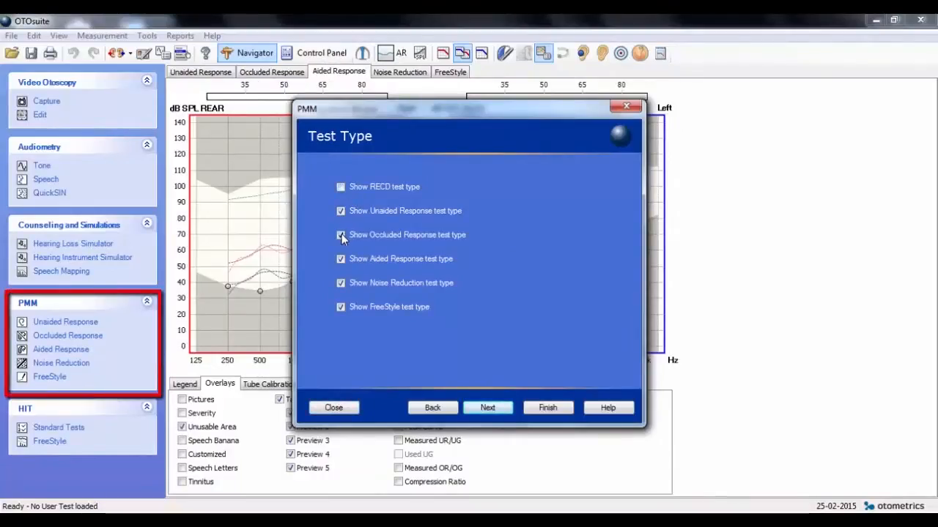
- Uncheck Show Occluded Response, Show Noise Reduction and Show FreeStyle test type
left_click(340, 234)
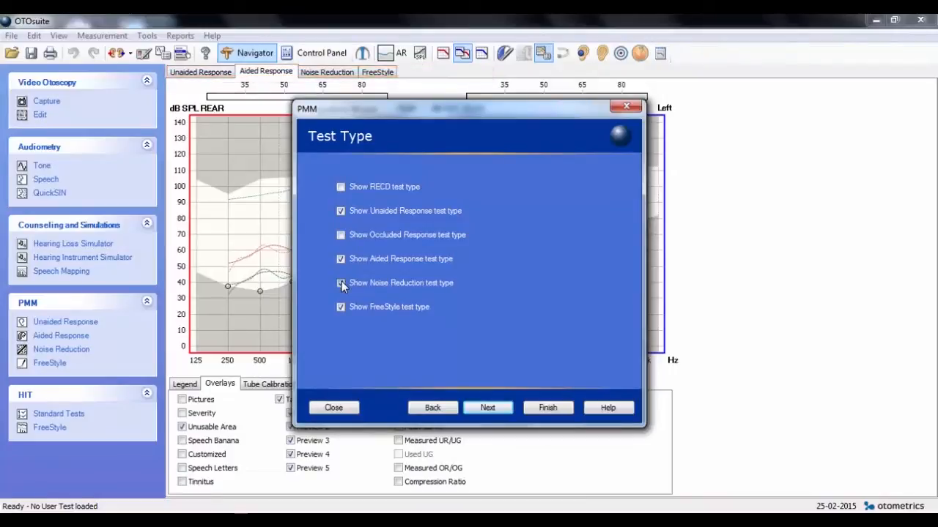
left_click(340, 282)
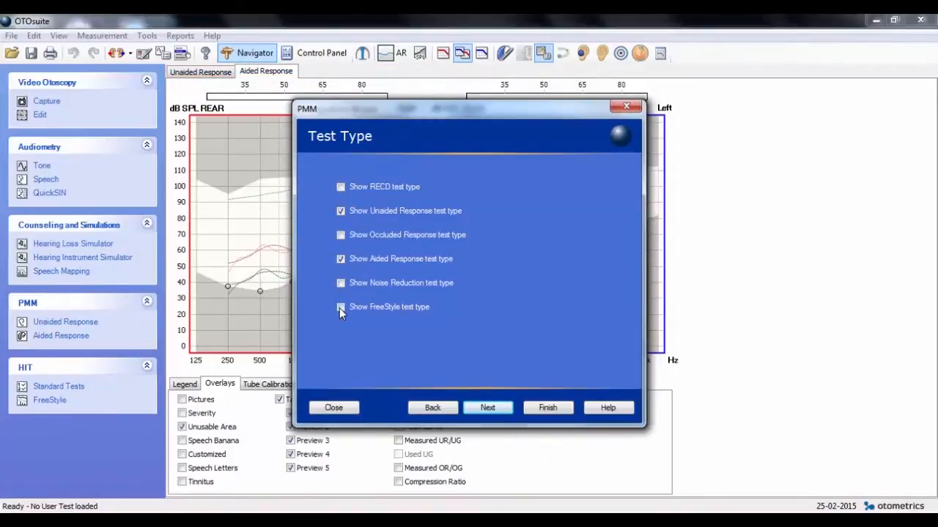
left_click(340, 308)
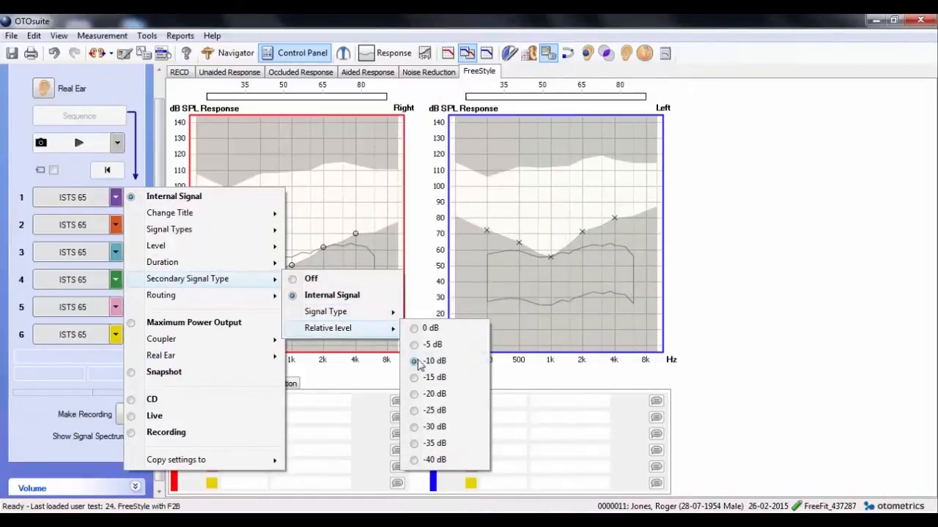
mouse_move(161, 295)
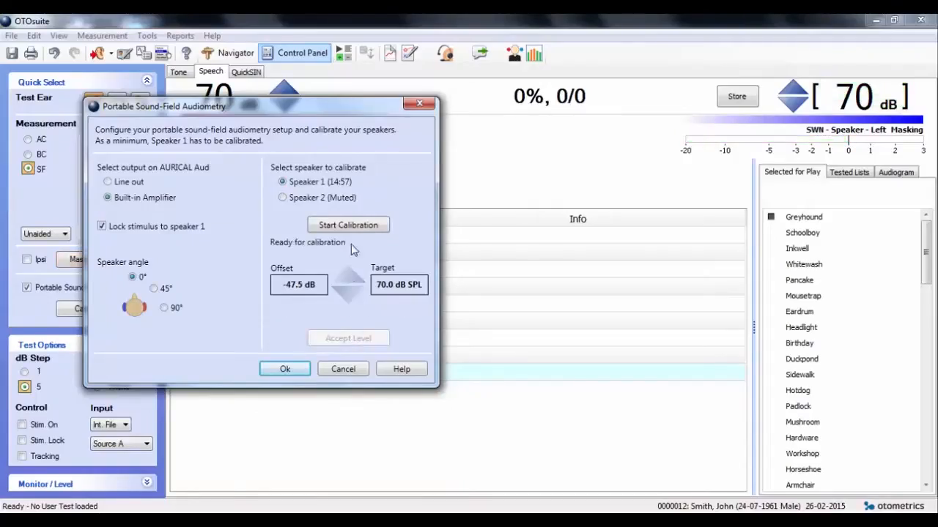
- Calibrate speaker 1's offset toward 70 dB SPL, accept the level, then disable Portable Sound Field Audiometry
left_click(348, 225)
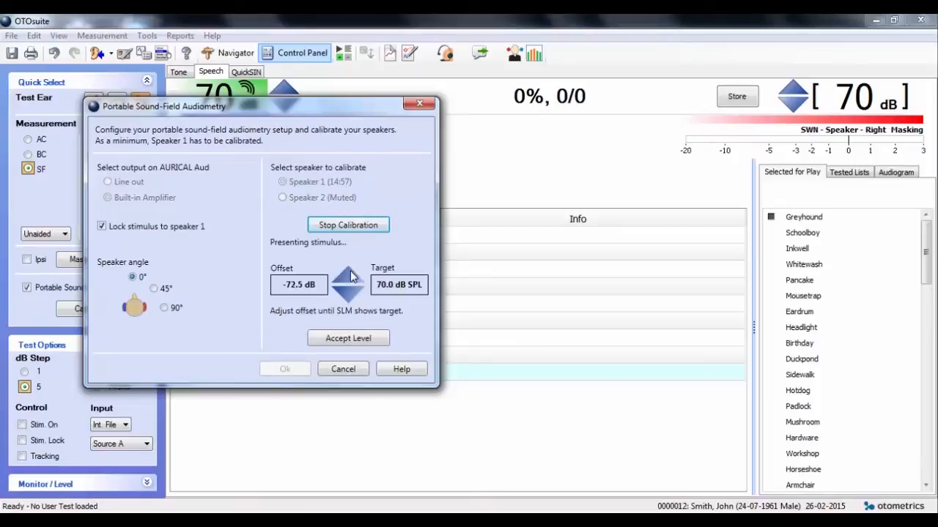
left_click(349, 277)
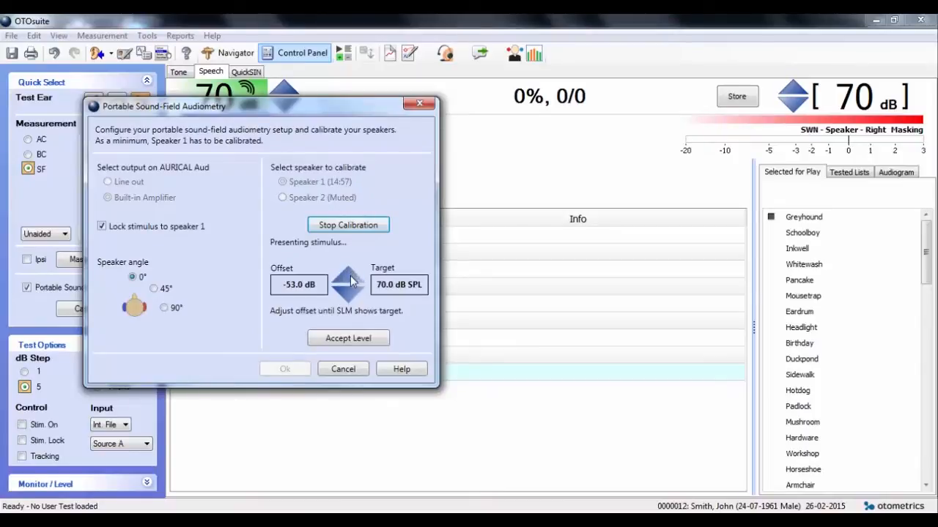
left_click(348, 337)
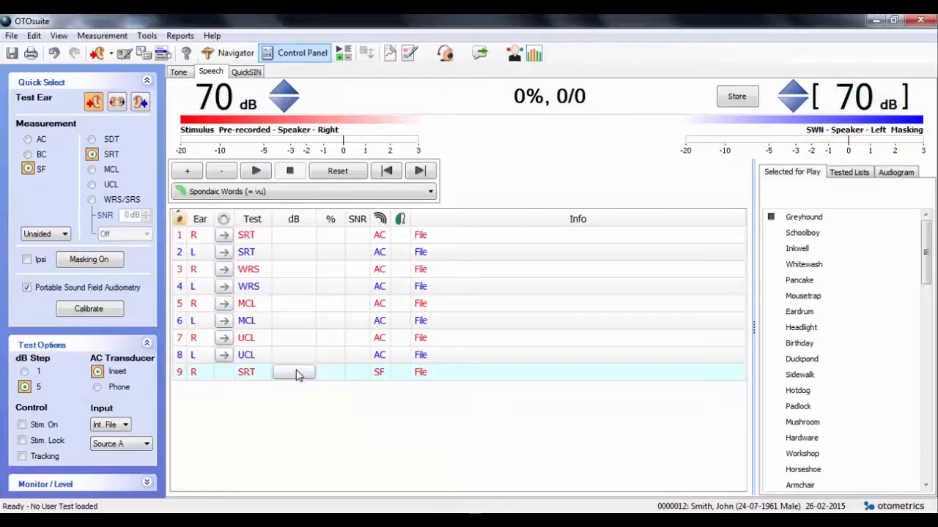
left_click(26, 288)
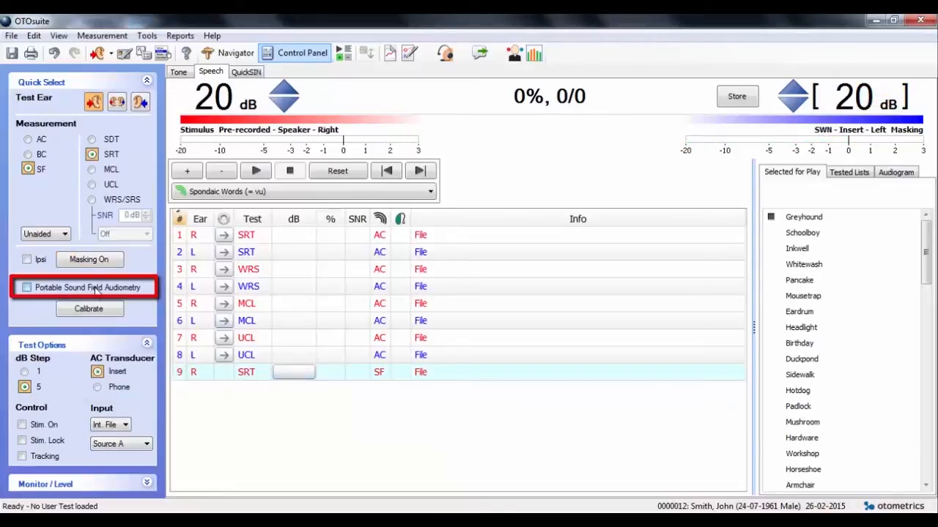